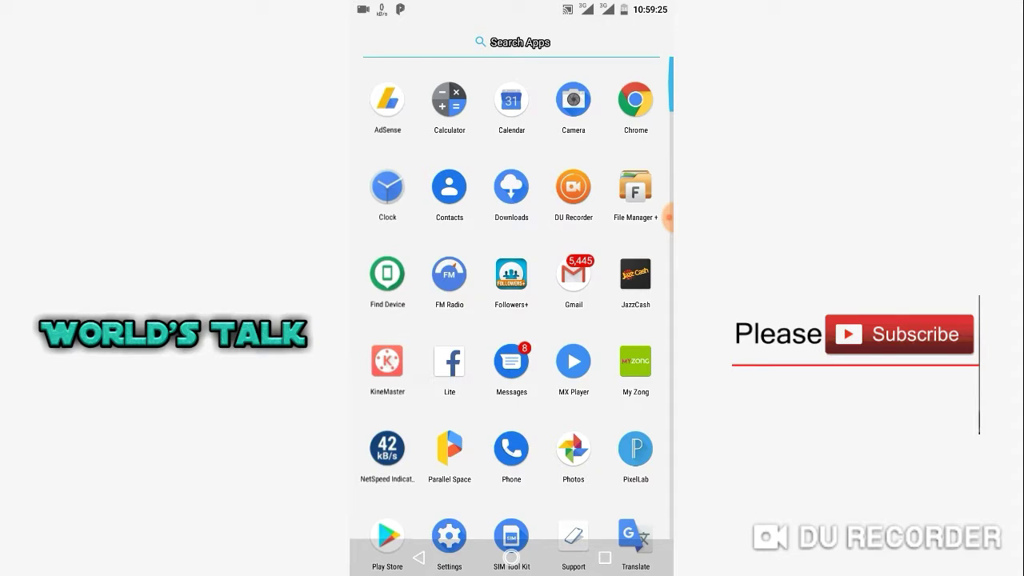
Step: Launch the Settings app from the scrolled app drawer
scroll(down, 3)
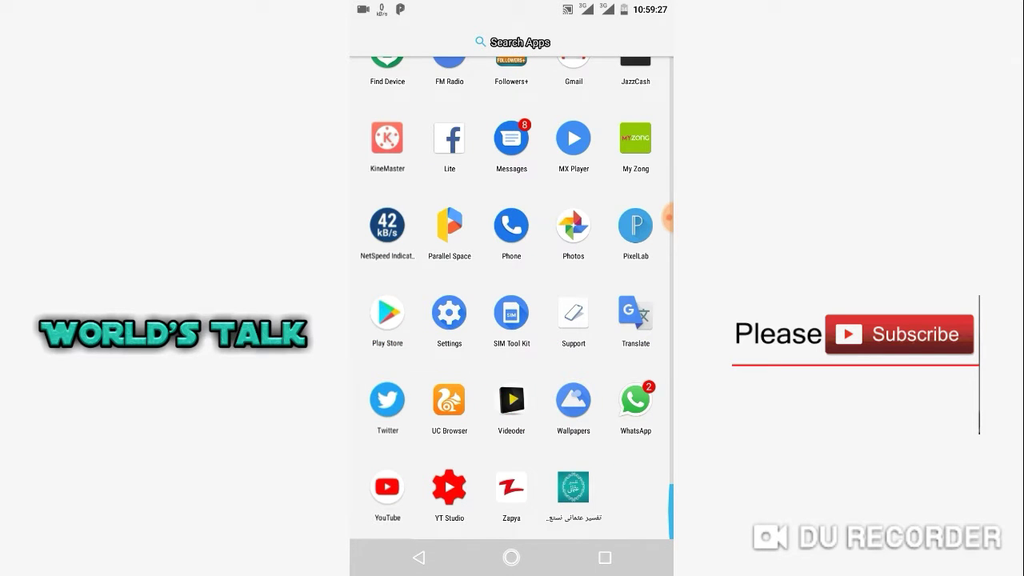
click(448, 312)
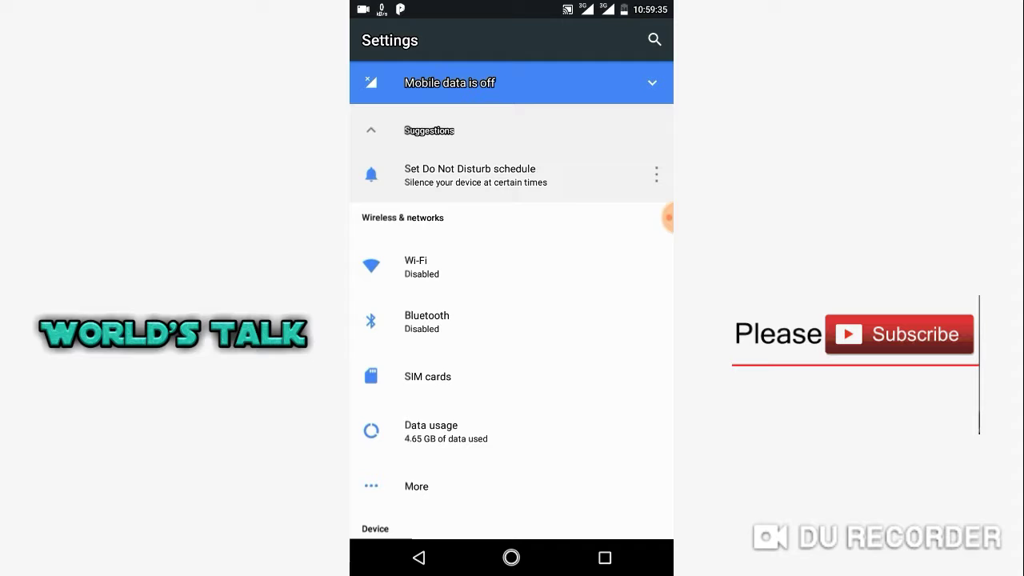
Step: Reach the System section and enter About phone (device name, model, Android version)
scroll(down, 3)
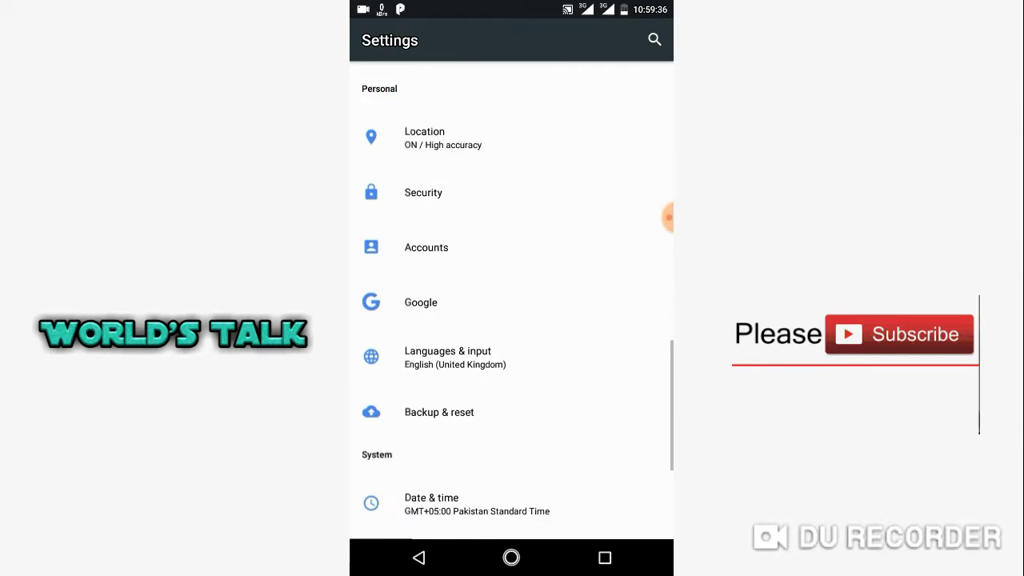
scroll(down, 3)
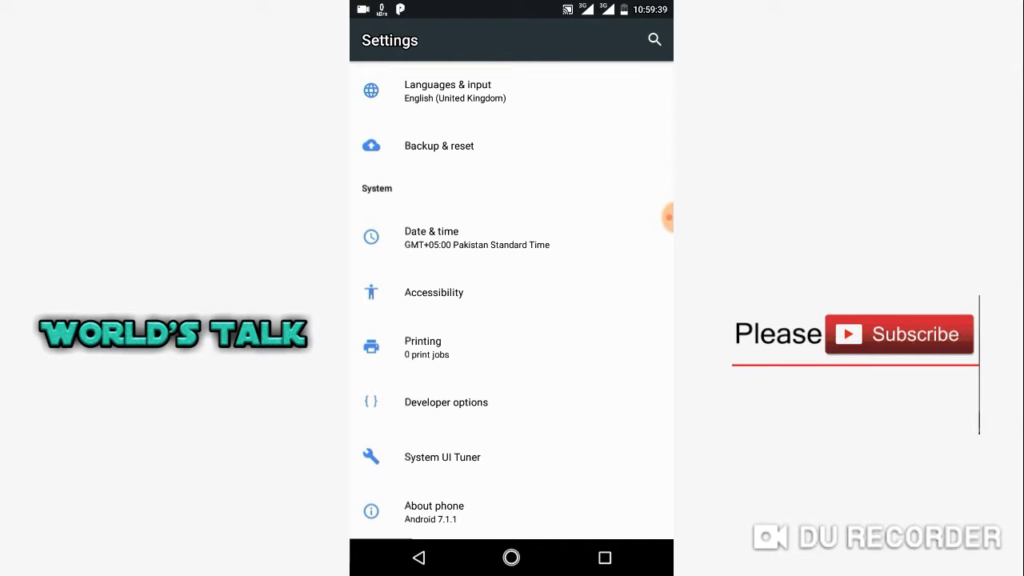
click(466, 512)
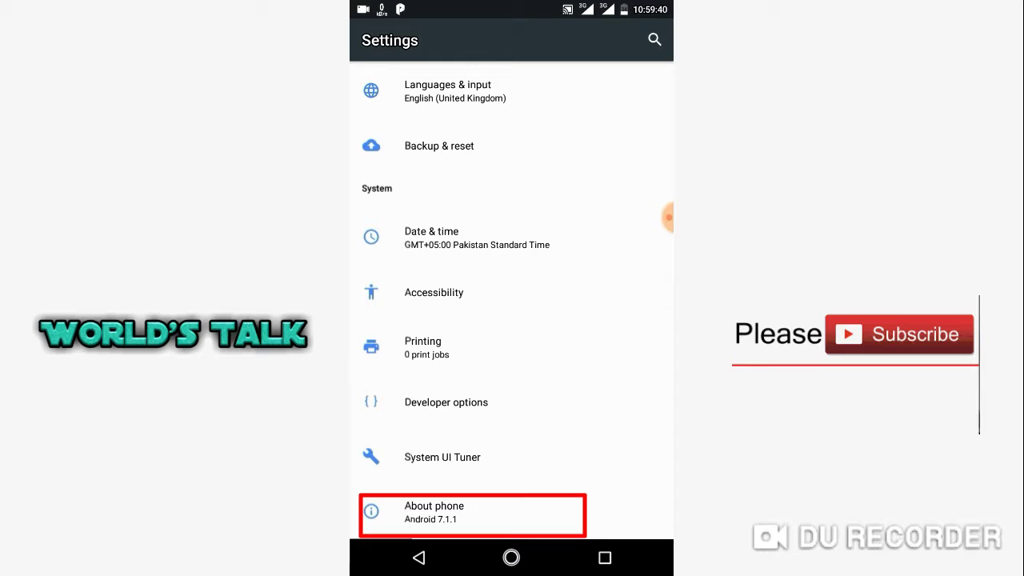
click(466, 512)
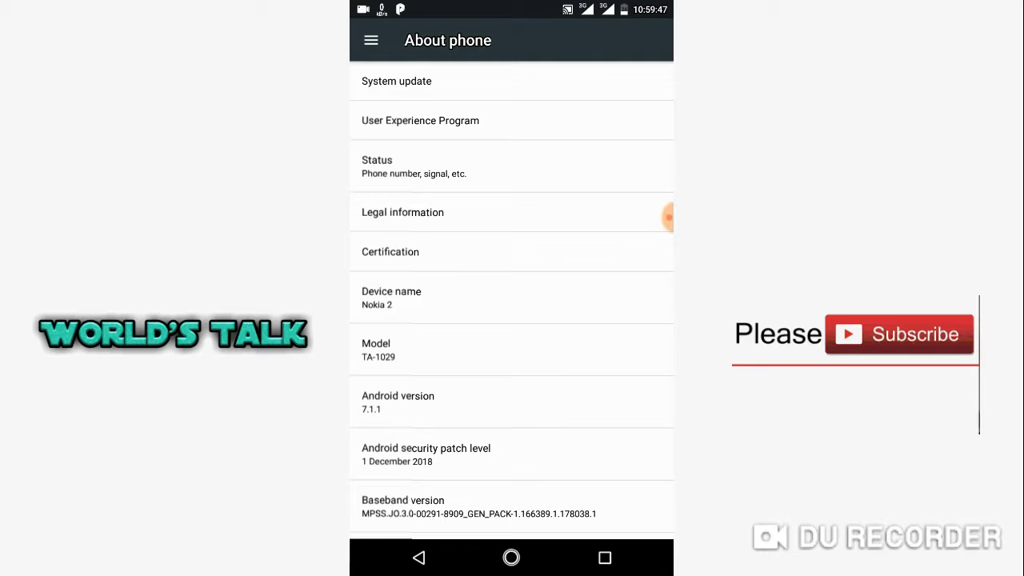
Step: Tap Build number, which confirms developer mode is already enabled
scroll(down, 3)
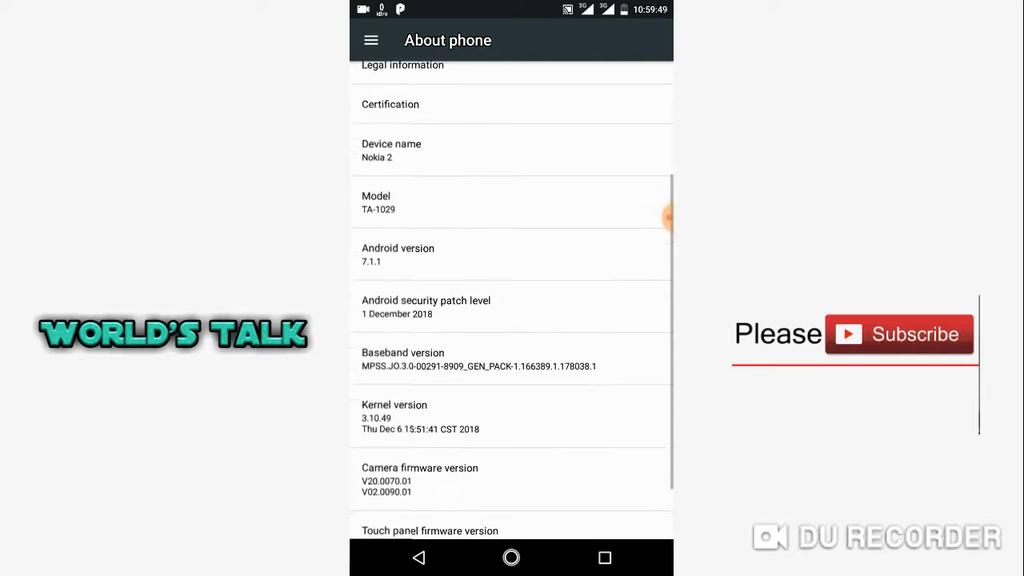
scroll(down, 3)
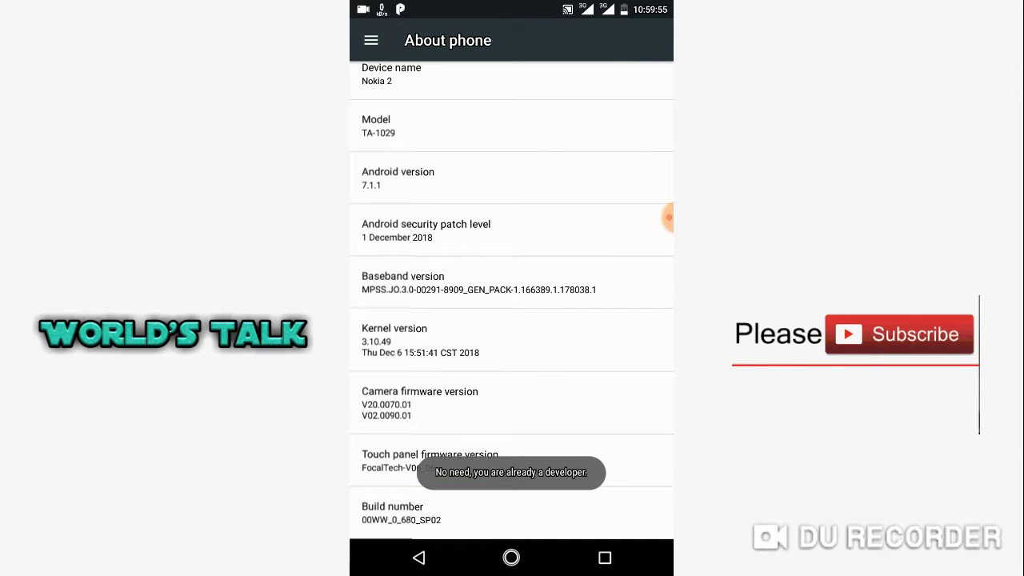
click(438, 512)
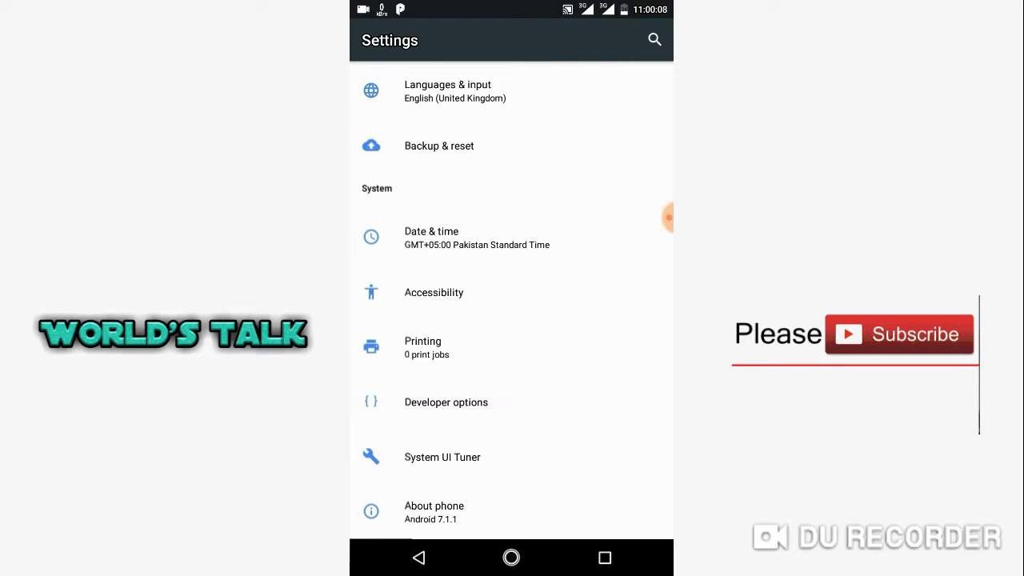
Step: Enter Developer options and reach the Demo mode page with both switches off
click(445, 402)
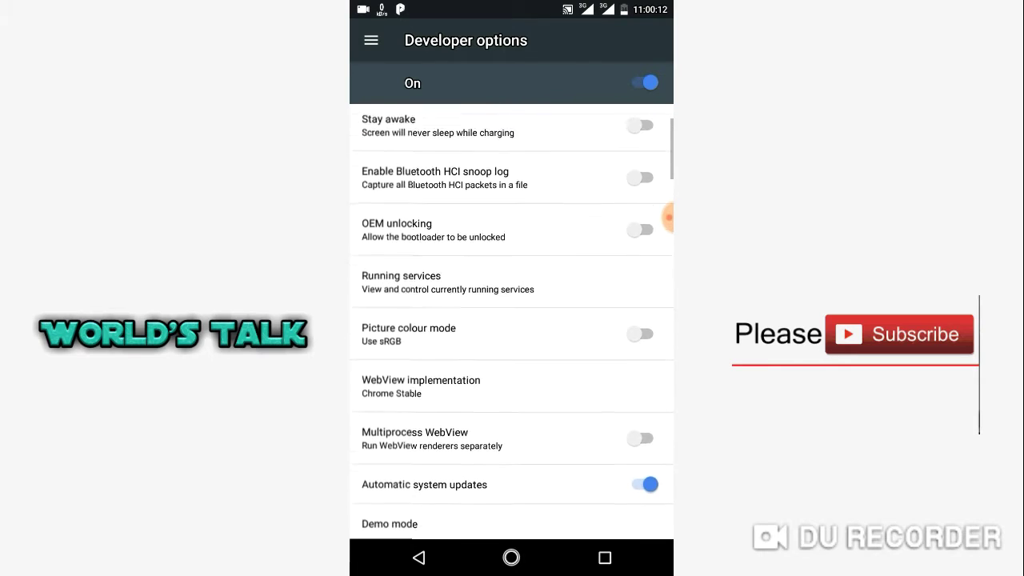
scroll(down, 3)
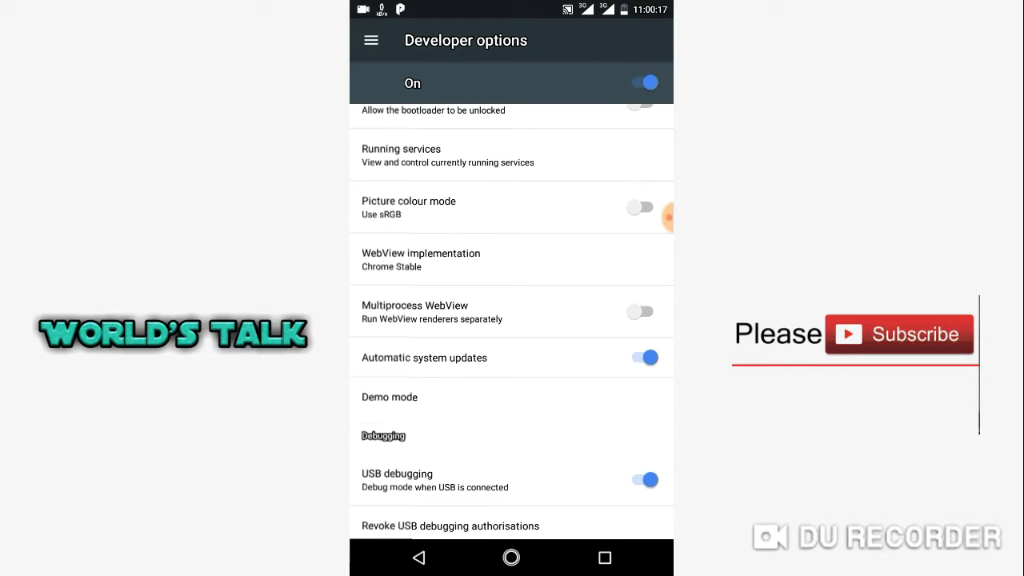
click(391, 397)
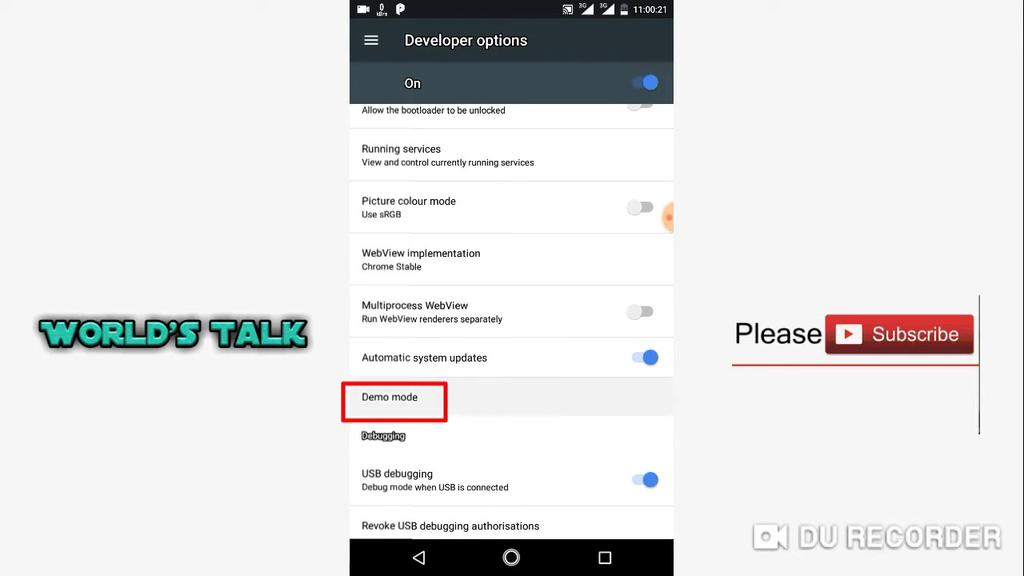
click(389, 397)
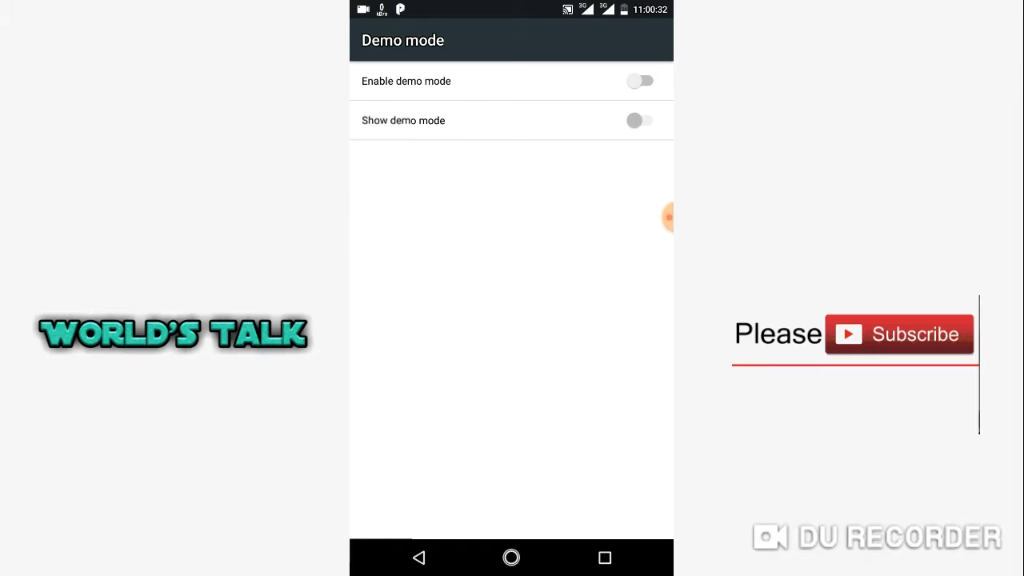
Step: Switch on Enable demo mode and Show demo mode for a full-battery, full-signal, 07:00 status bar
click(640, 80)
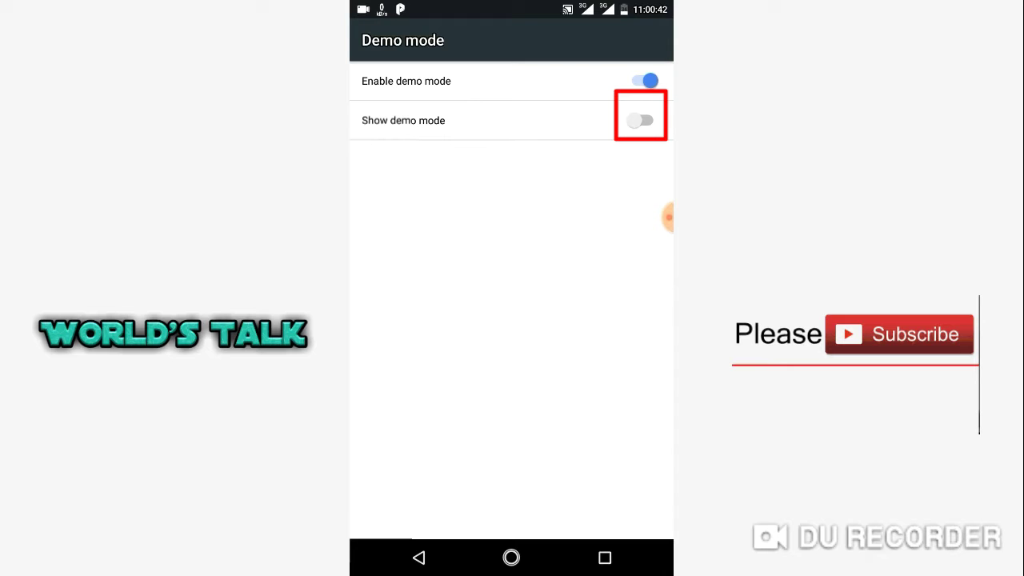
click(640, 118)
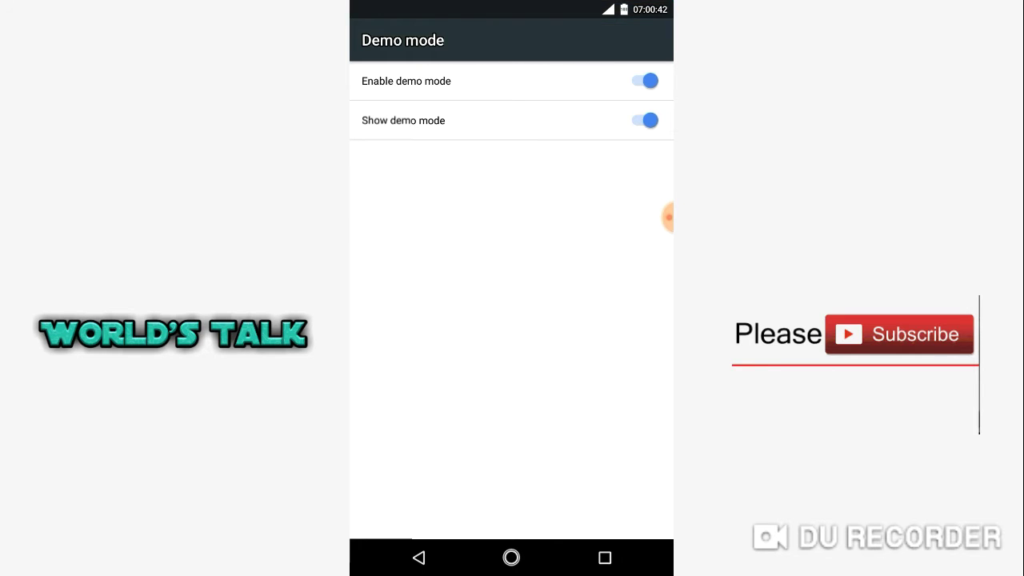
click(641, 120)
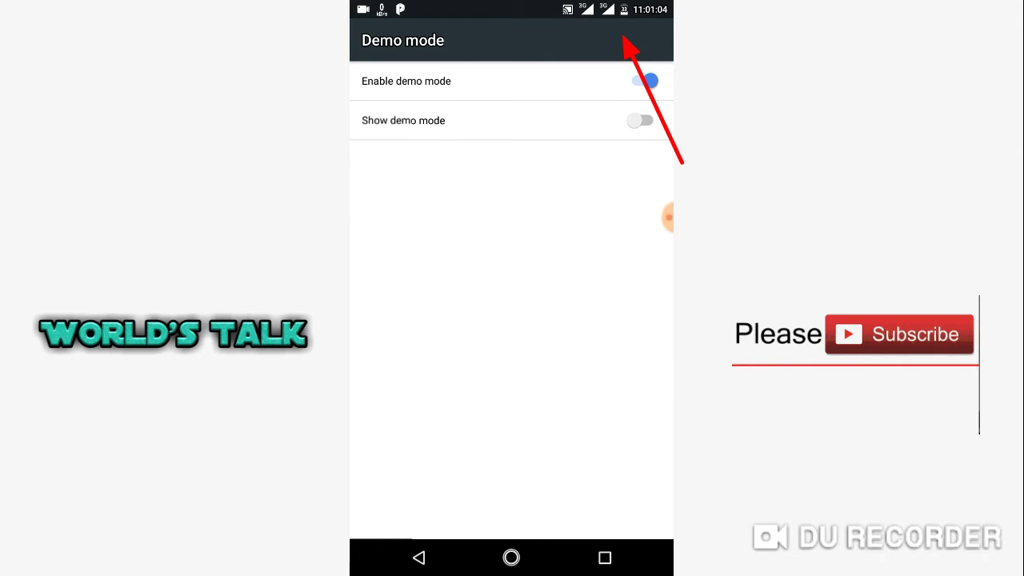
click(643, 80)
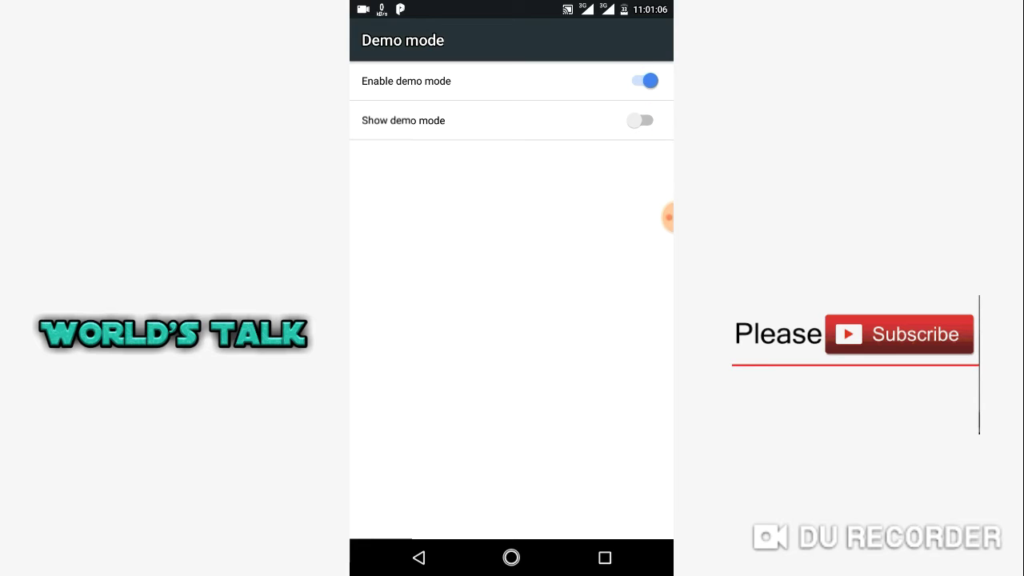
click(640, 120)
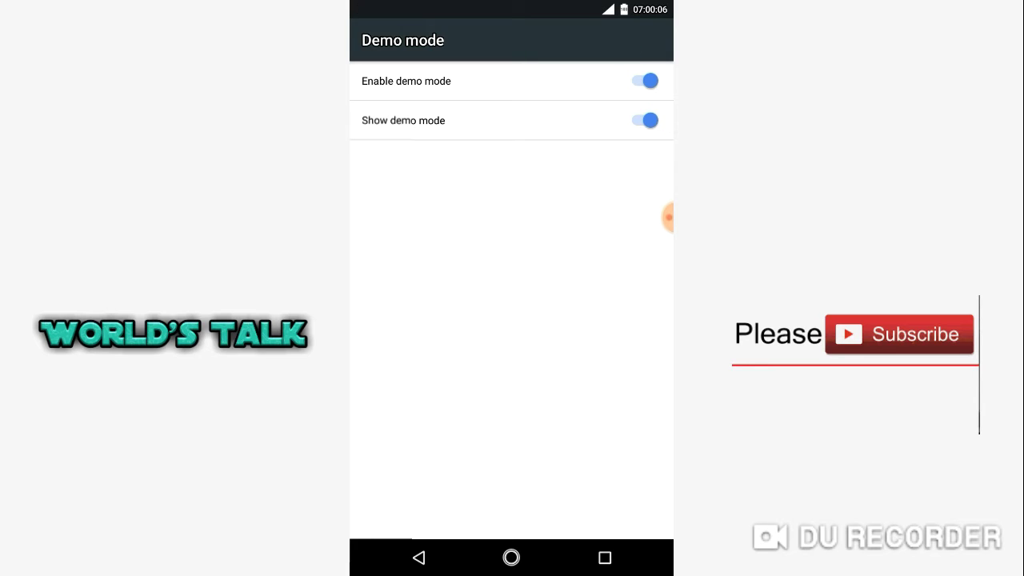